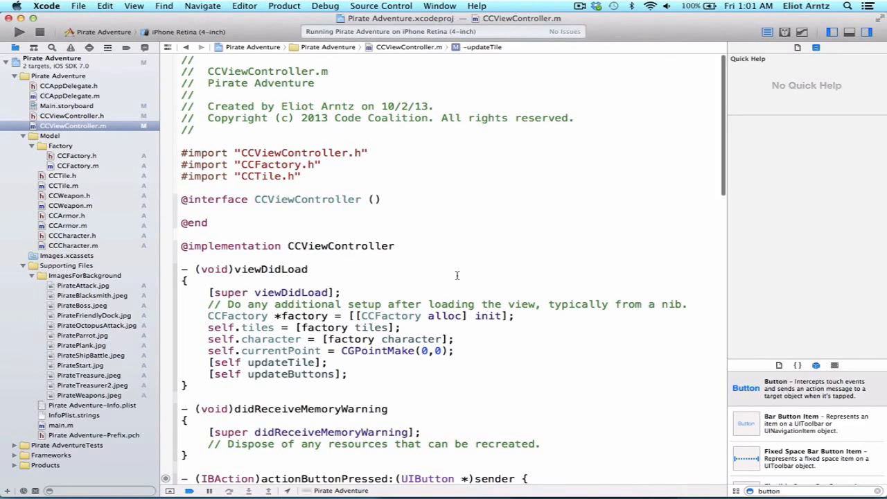
- End updateTile with [self.actionButton setTitle:tileModel.actionButtonName forState:UIControlStateNormal];
scroll(down, 3)
text([self)
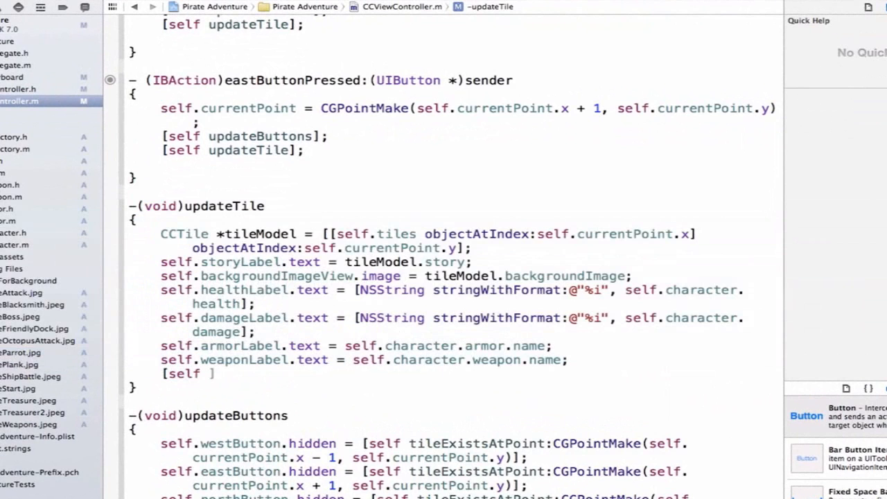
text(.)
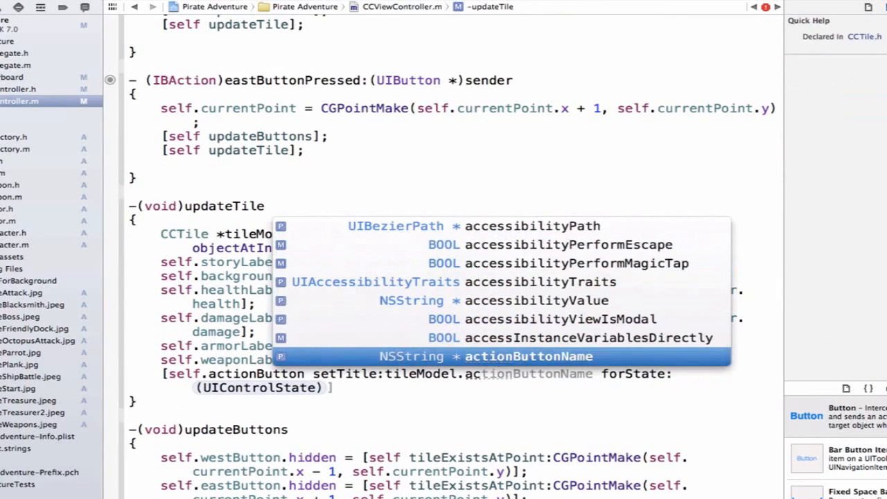
key(Escape)
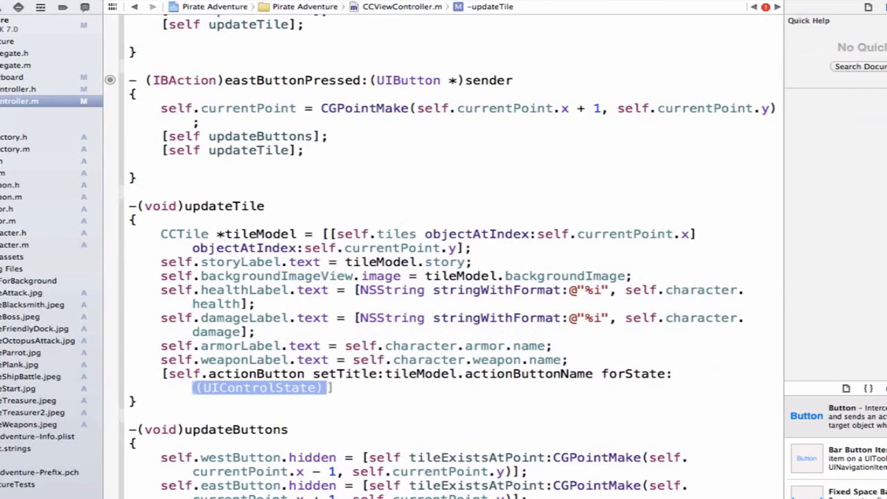
text(UI)
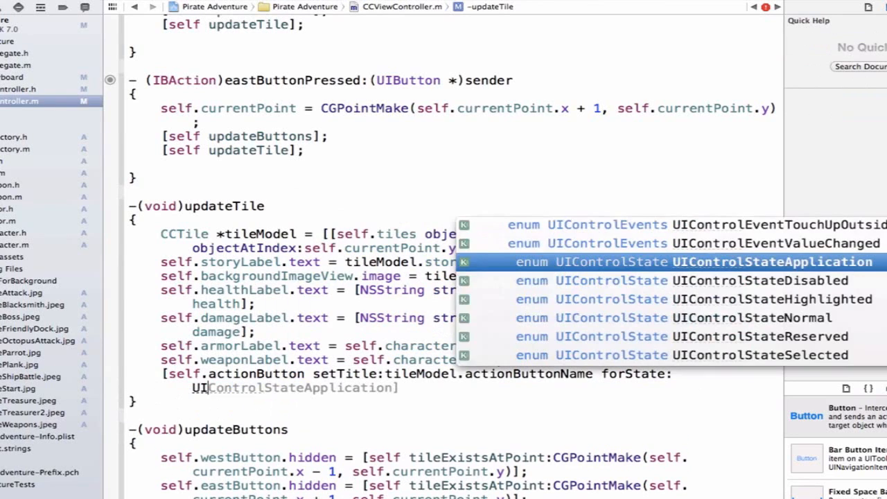
text(ControlState)
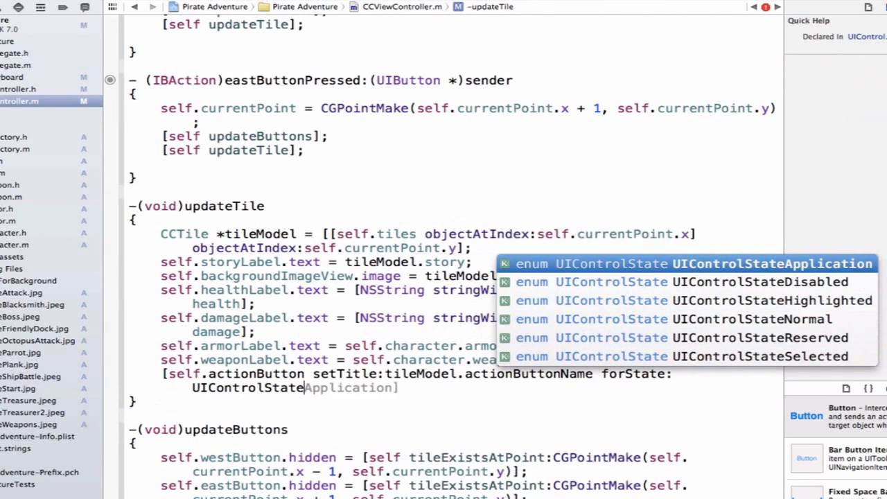
key(Down)
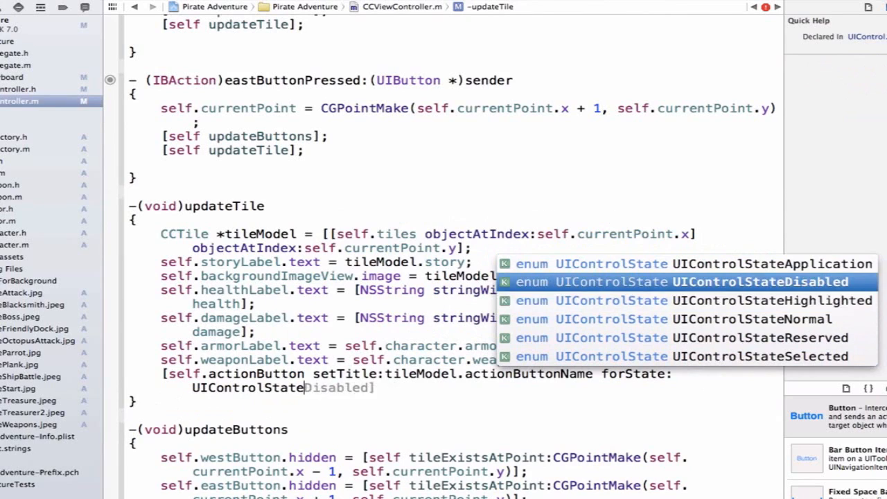
key(Down)
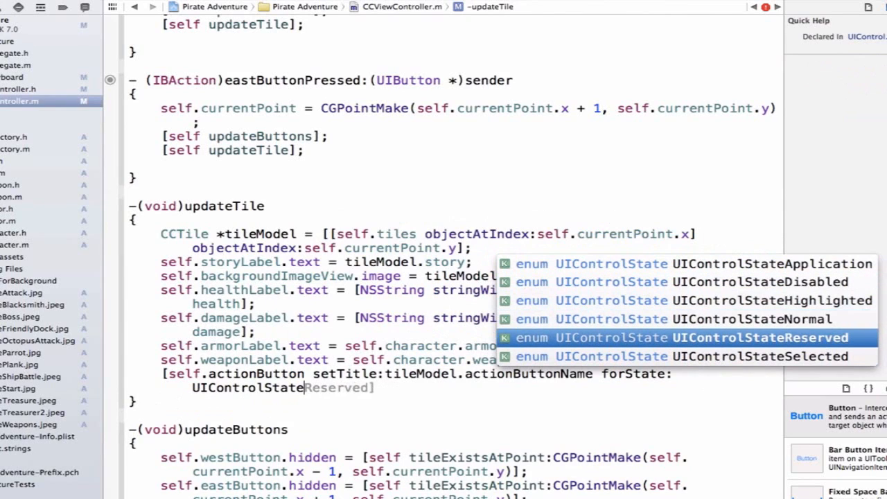
key(Up)
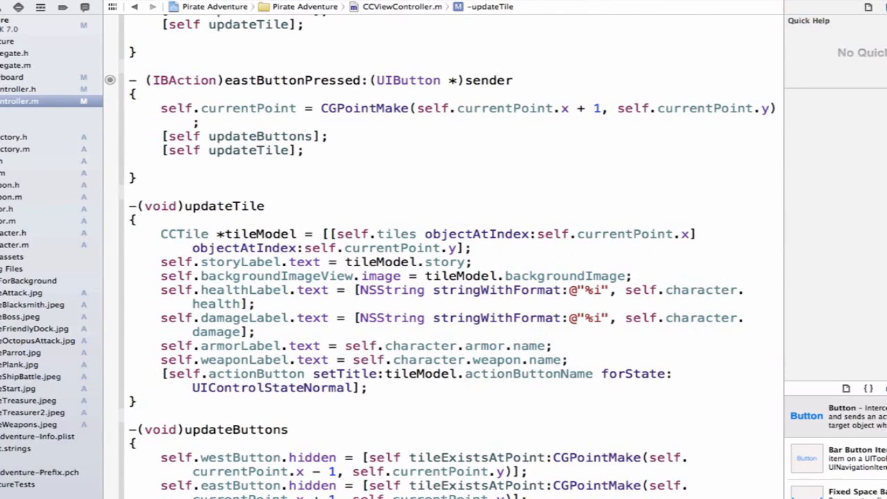
- Begin declaring -(void)updateCharacterStatsForArmor:(CCArmor *)armor below updateTile
click(367, 387)
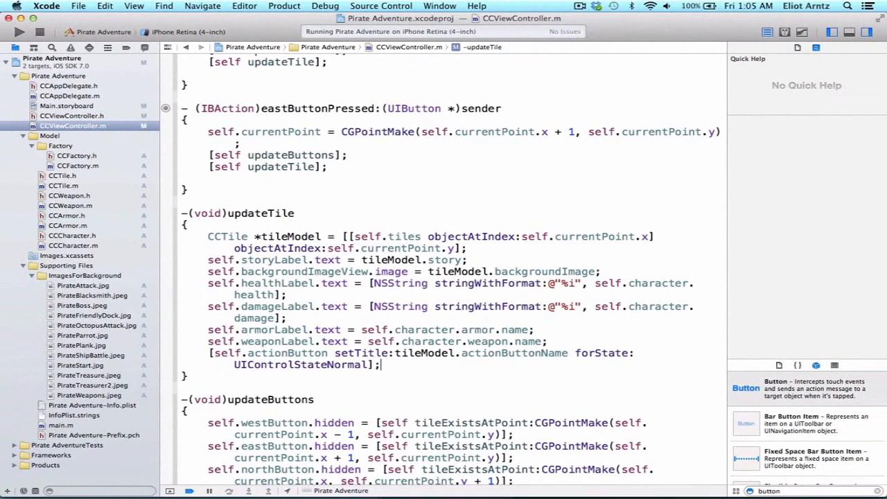
scroll(down, 3)
text(-()
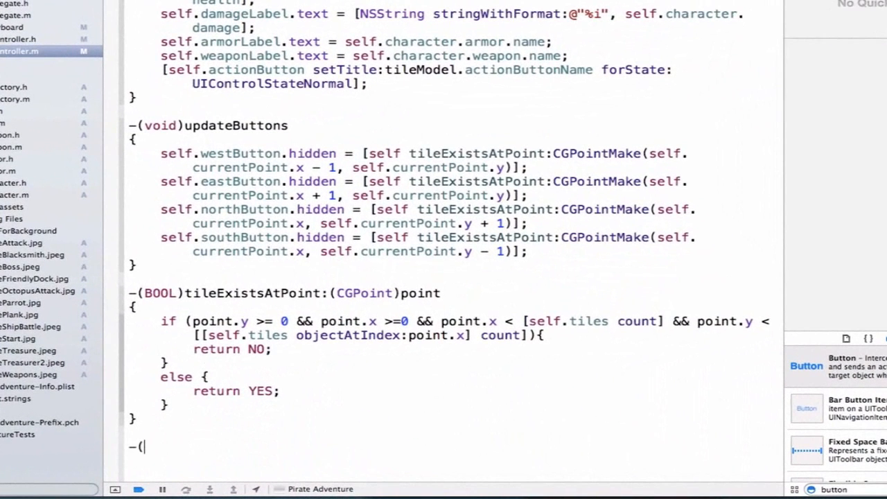
text(void))
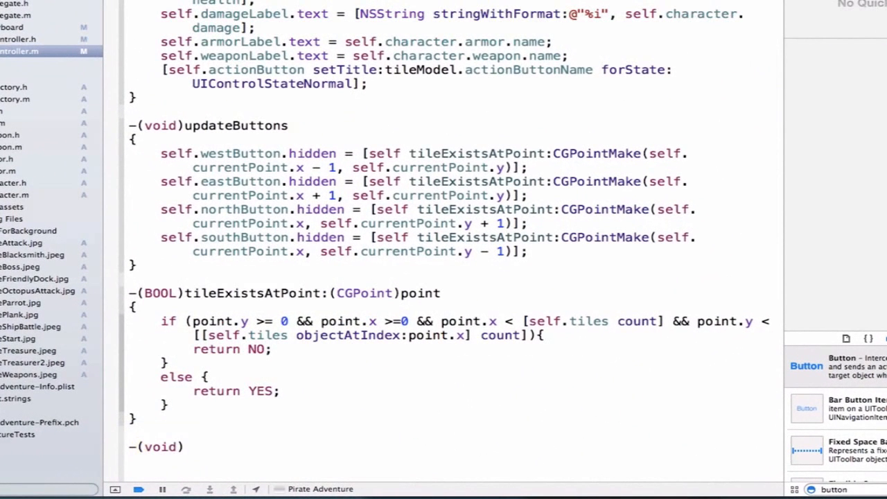
text(updateD)
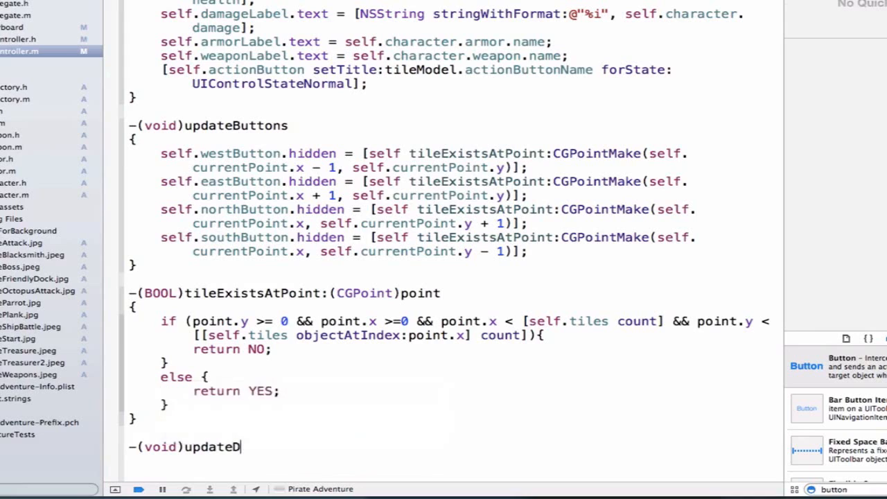
text(CharacterSta)
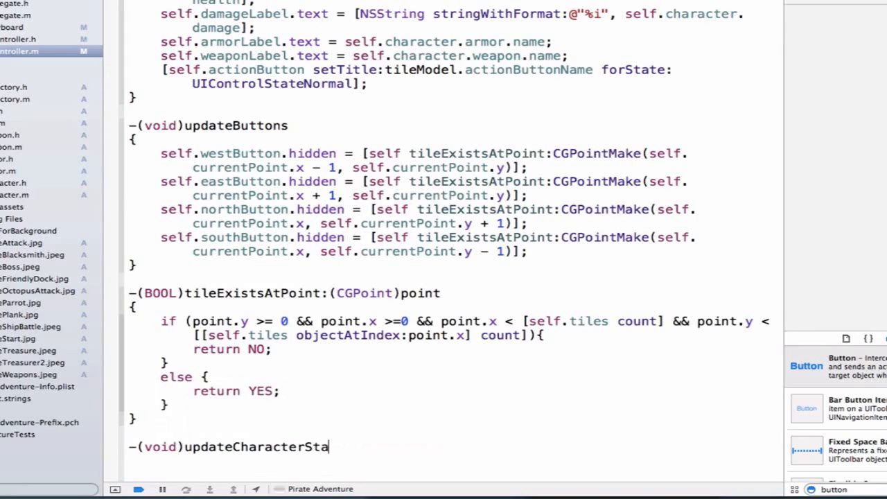
text(tsForArmor)
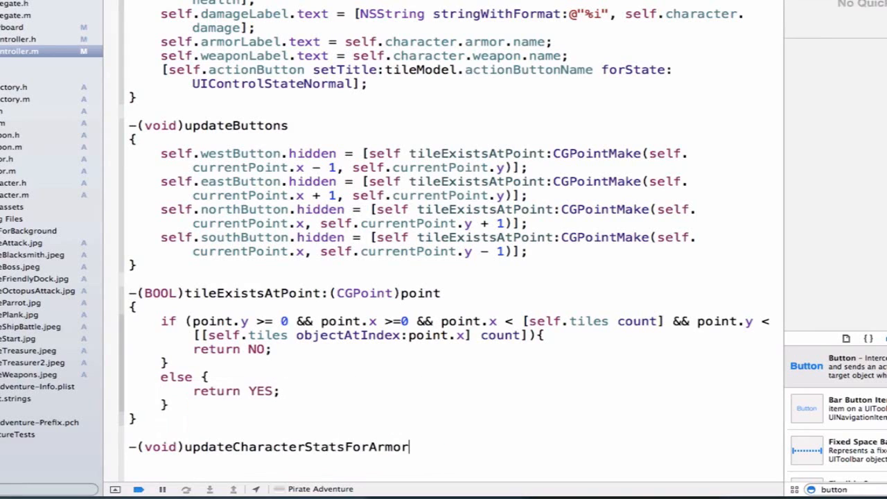
text(()
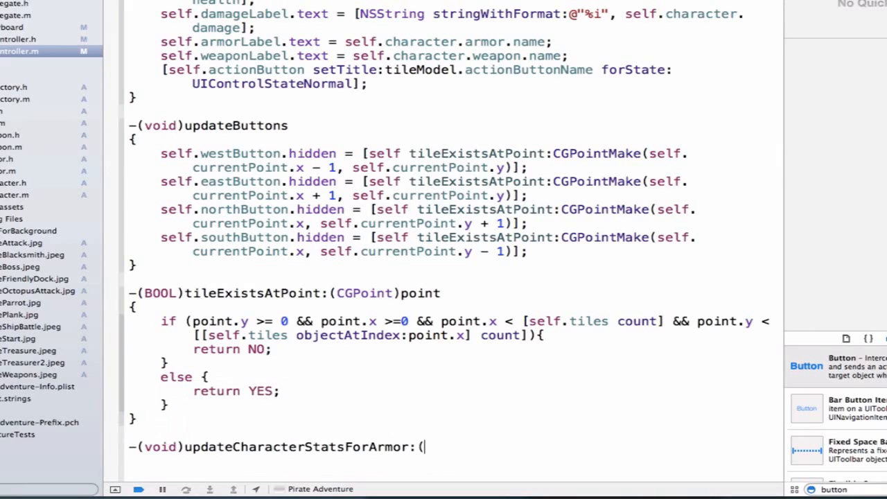
text(CCArmor *))
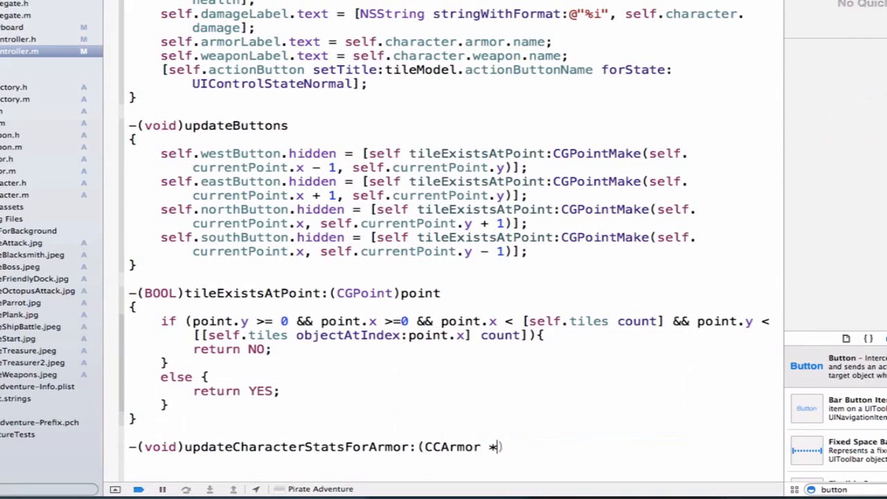
text(armor)
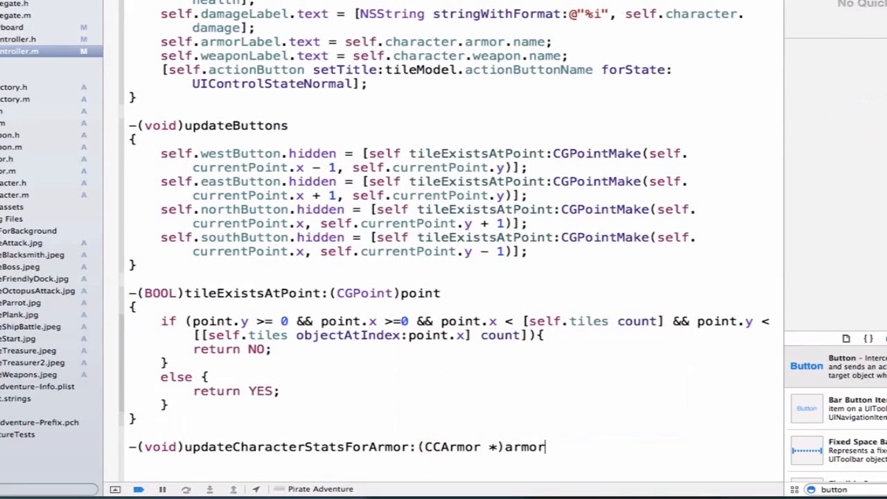
- Add withWeapons:(CCWeapon *)weapon and withHealthEffect:(int)healthEffect parameters, with an empty body
text(withWeap)
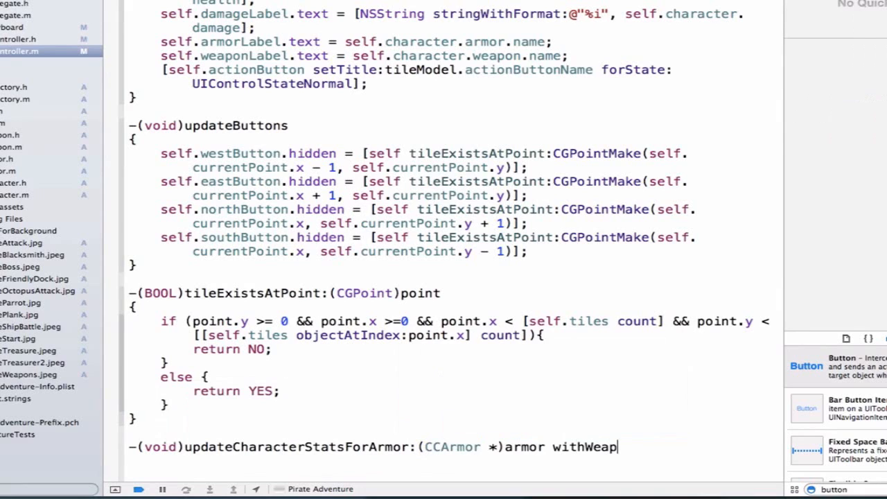
text(ons:()
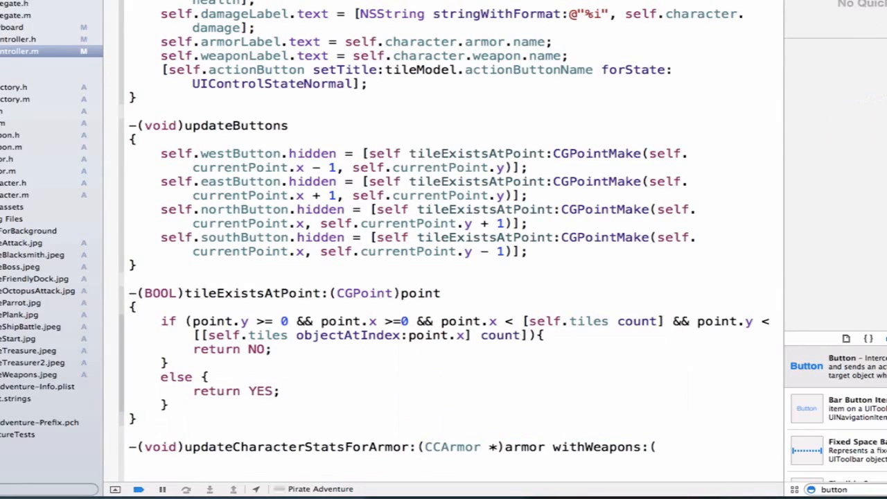
text(CCWeapon *)
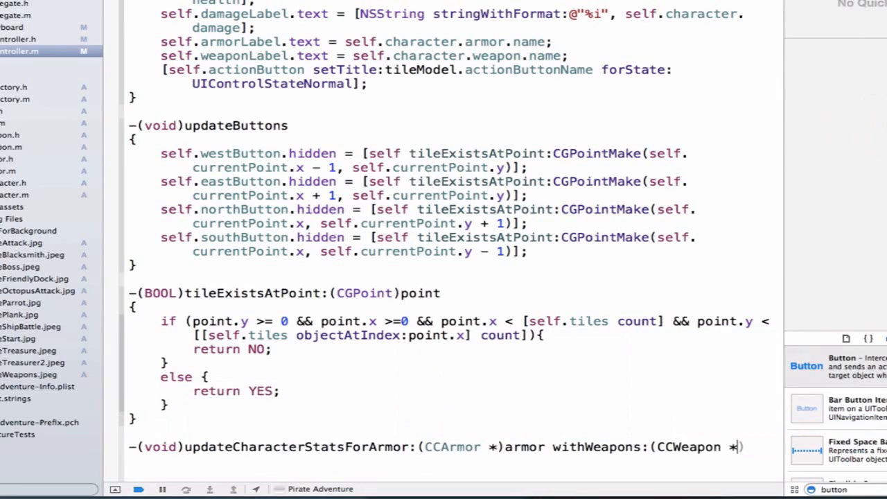
text(weapon)
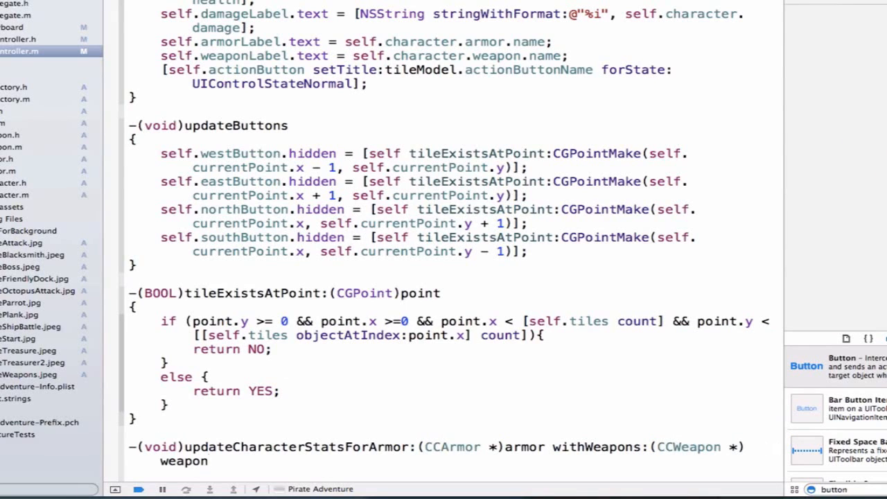
text(withHealthEffect:)
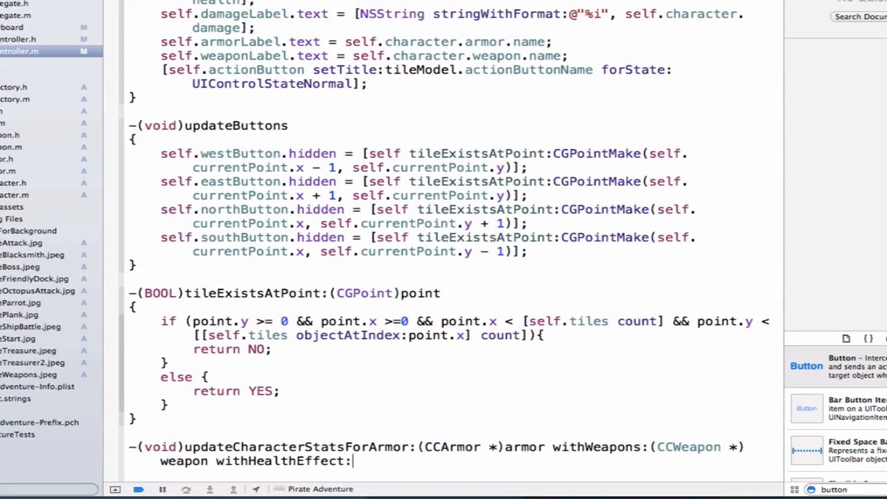
text((int))
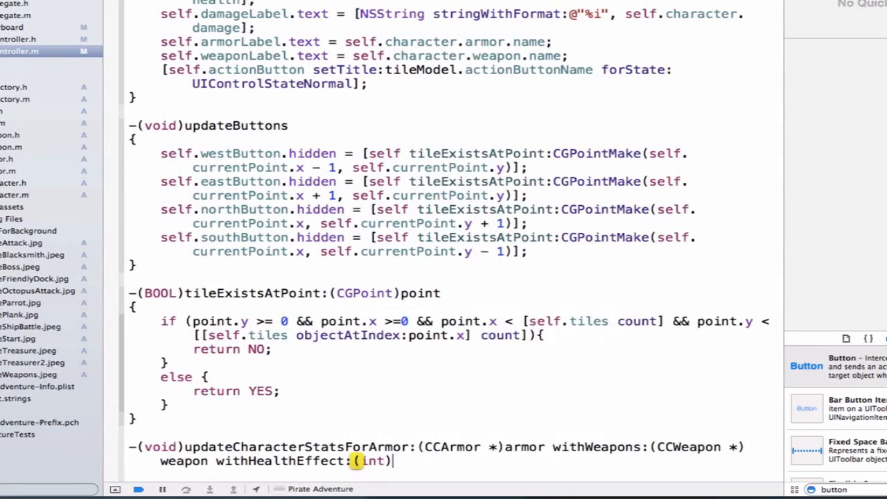
text(healthEffect)
text({)
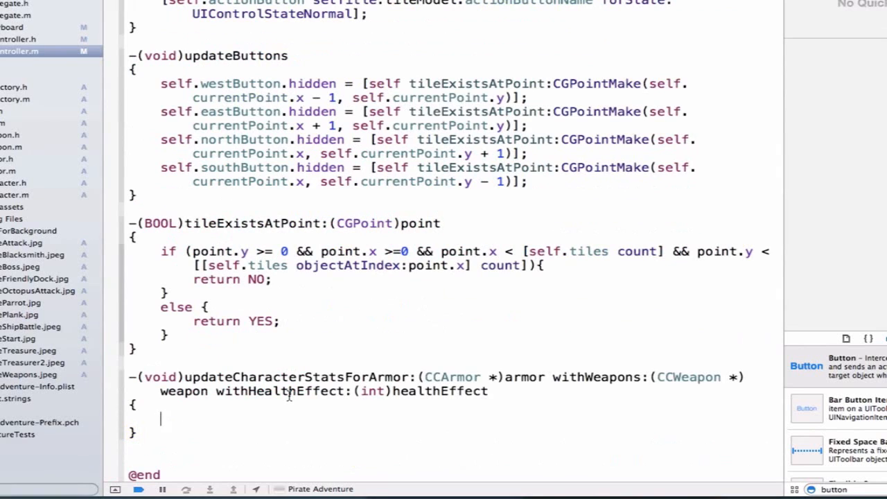
- Add if (armor != nil) setting health to health minus old armor.health plus new armor.health
double_click(525, 377)
text(if (arm)
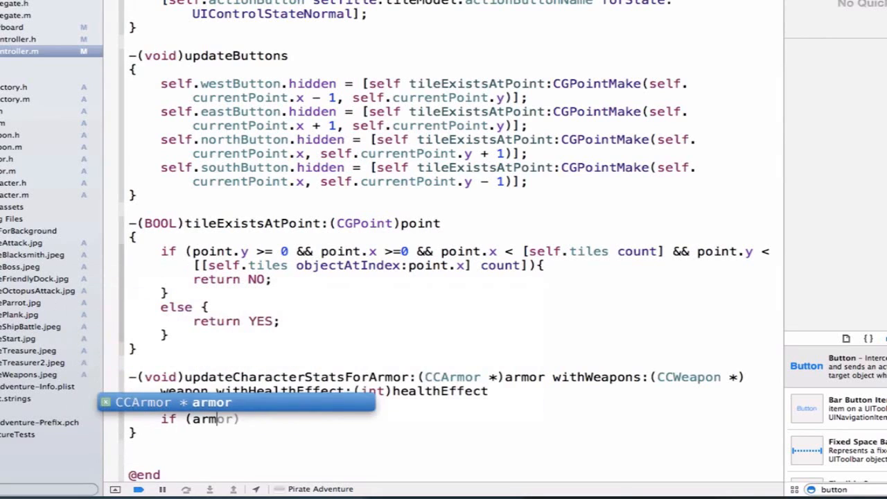
text(!=)
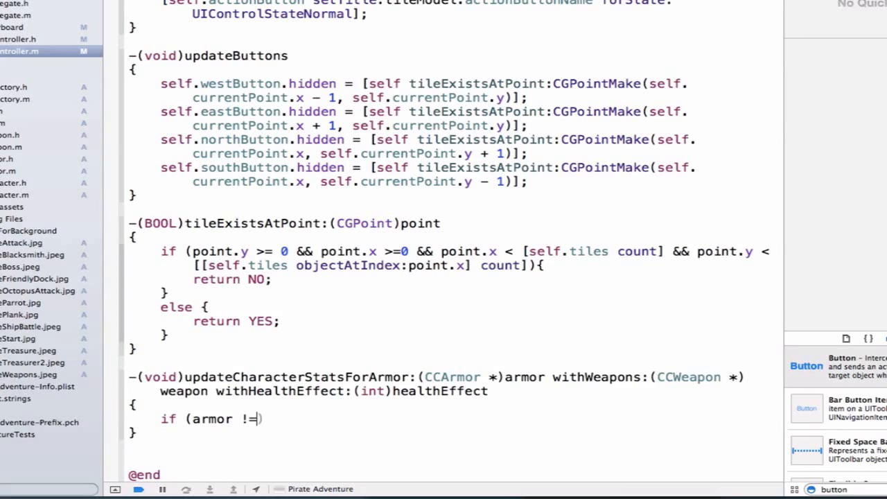
text(nil))
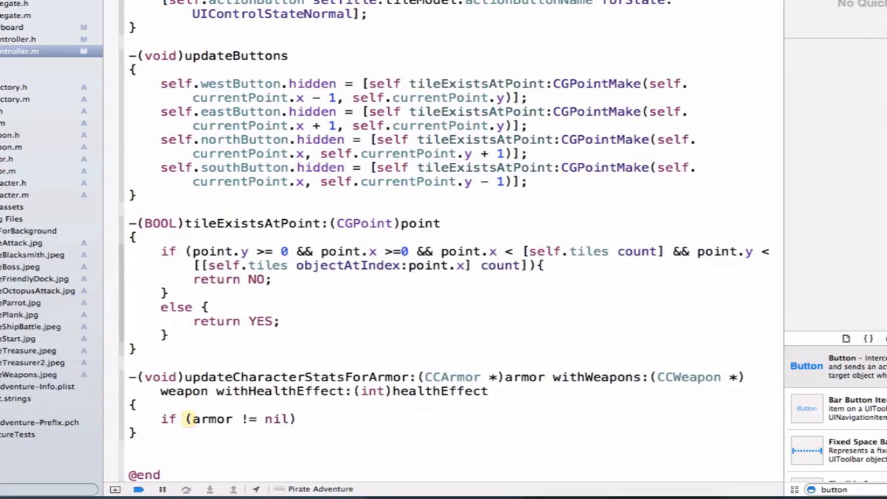
text({)
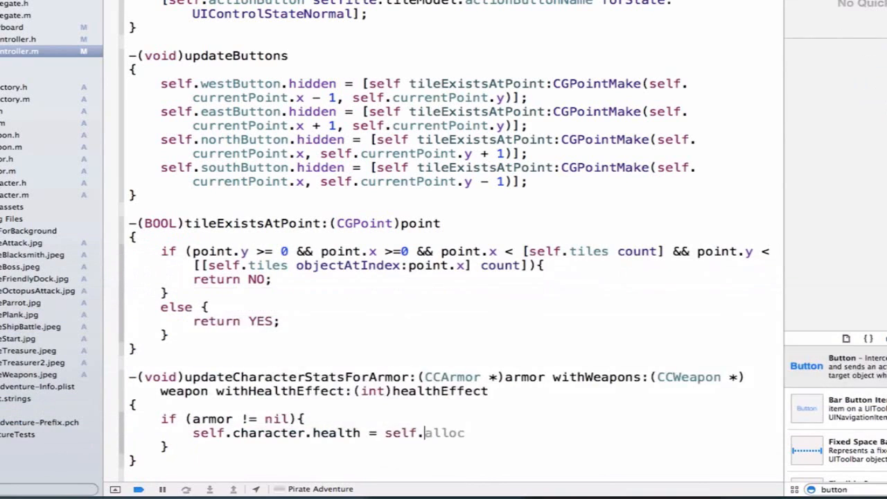
text(character.health -)
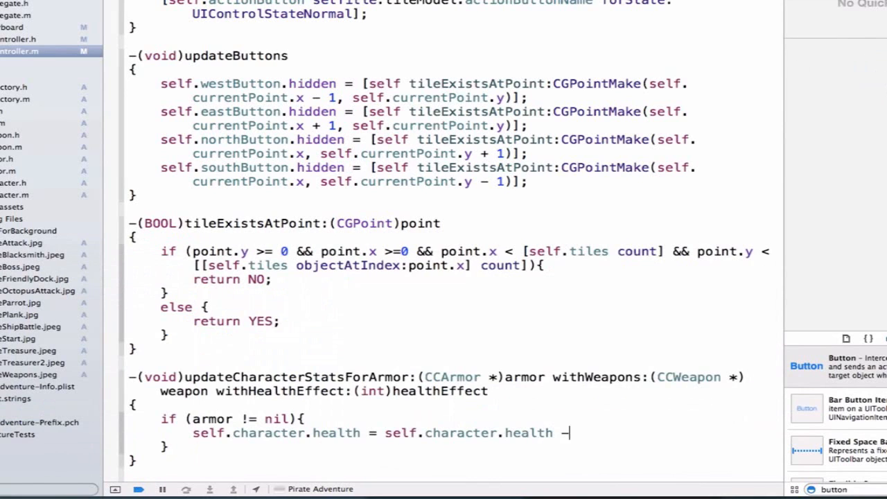
text(self.character.)
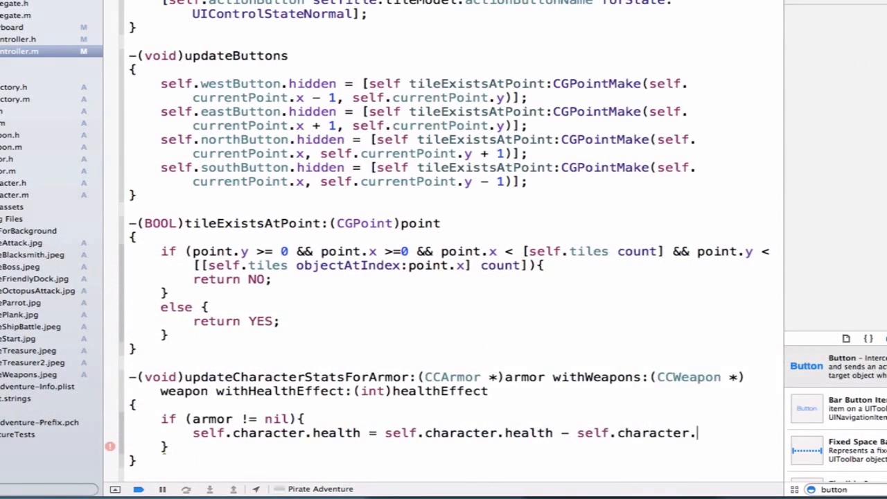
text(armor.health +)
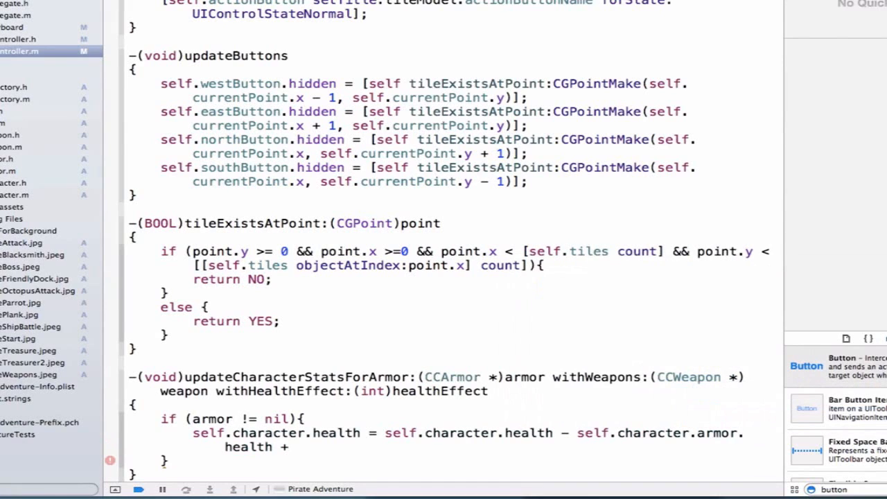
text(armor.health;)
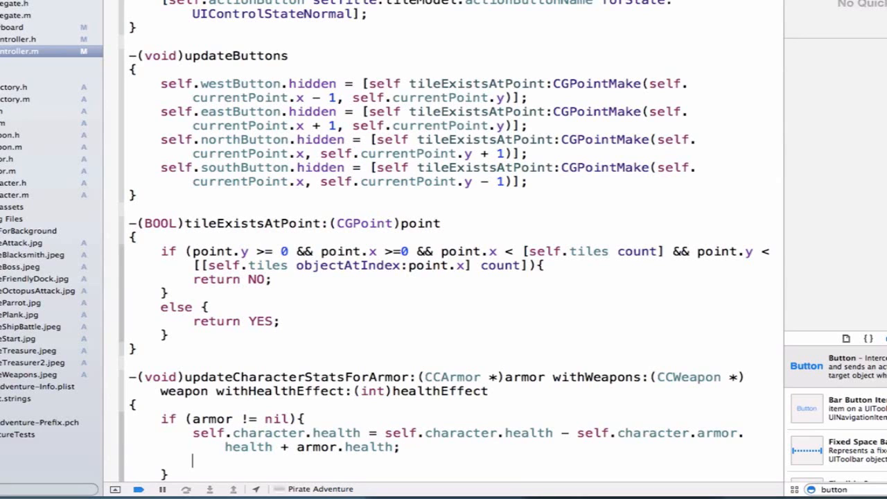
text(alloc)
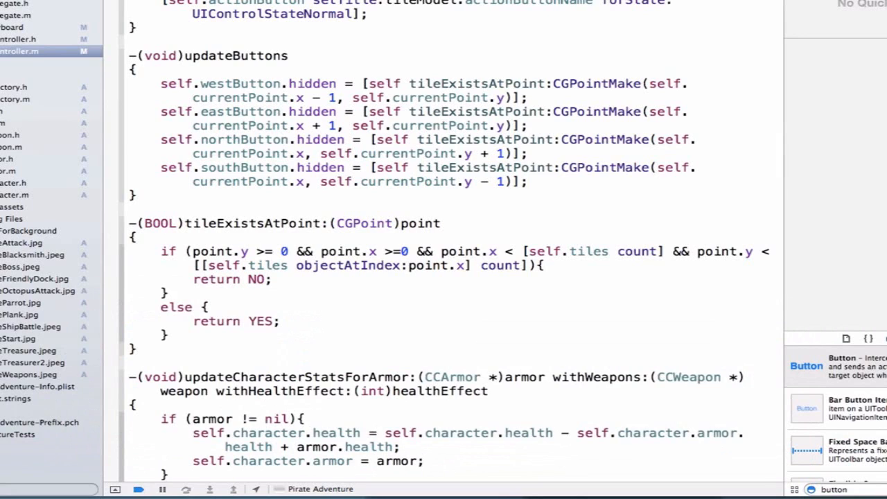
- Add else if (weapon != nil) swapping the old weapon's damage for the new weapon's
text(else if (wea)
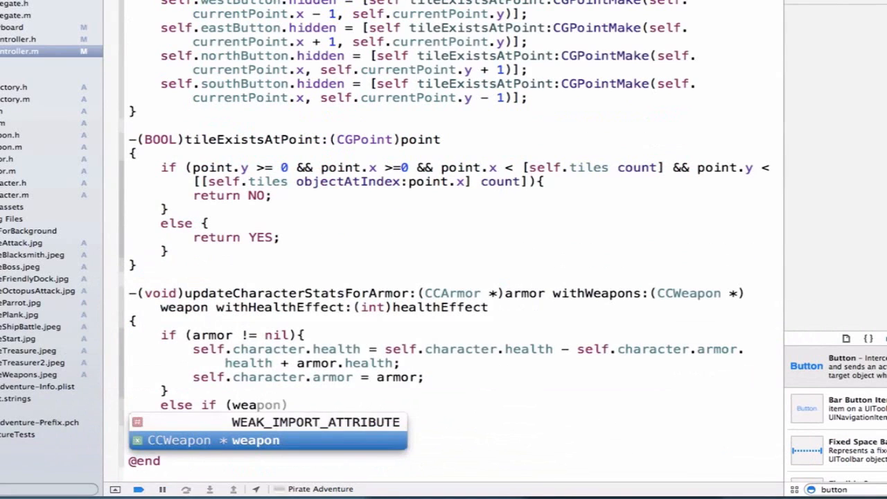
text(!= nil))
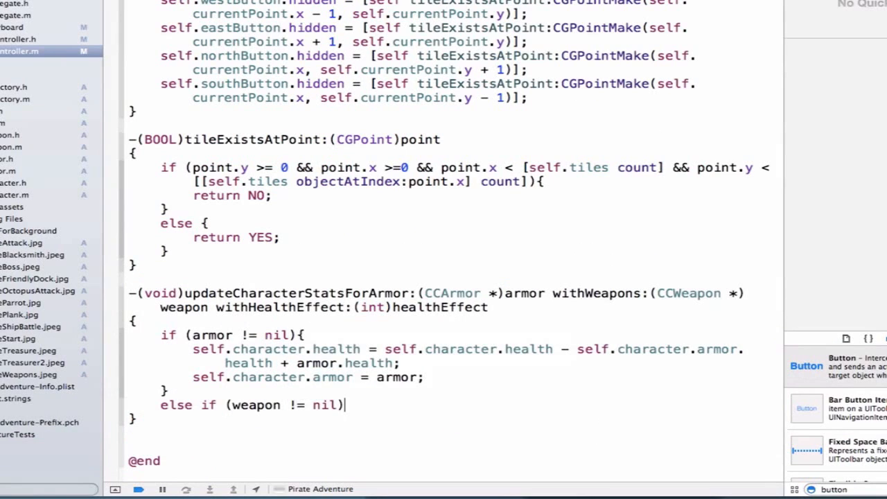
text({)
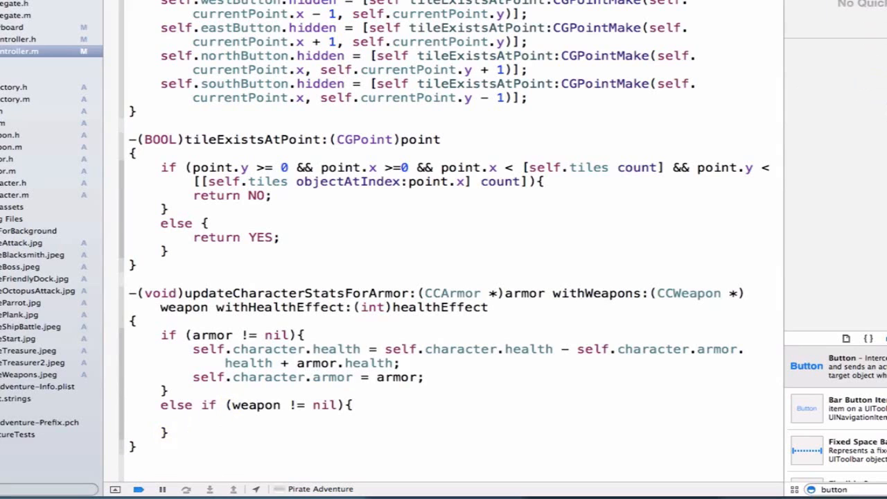
text(self.character.dealloc)
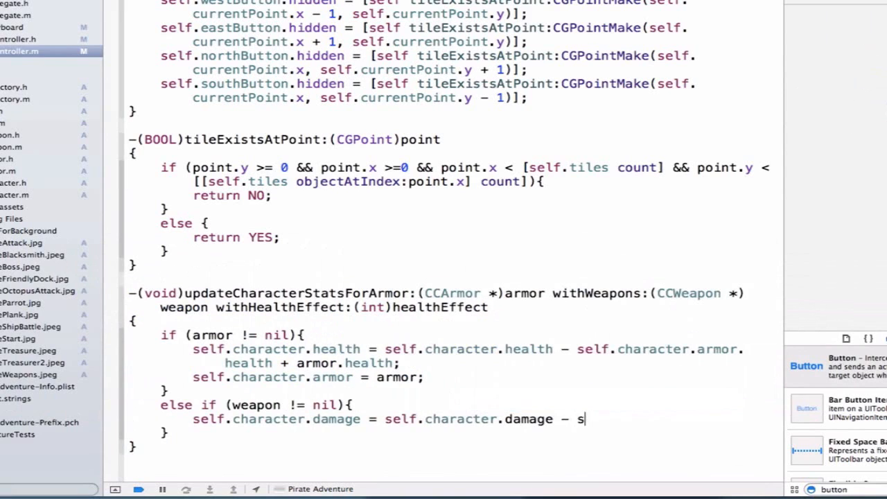
text(elf.character.)
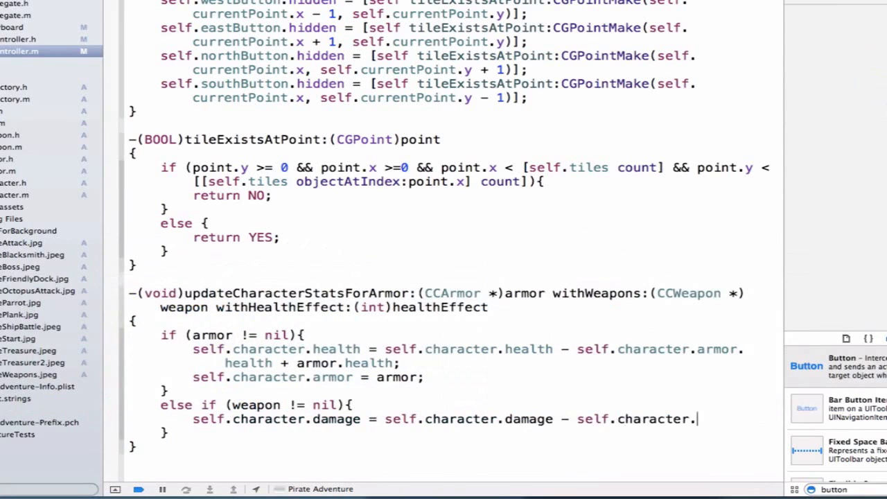
text(weapon.damage +)
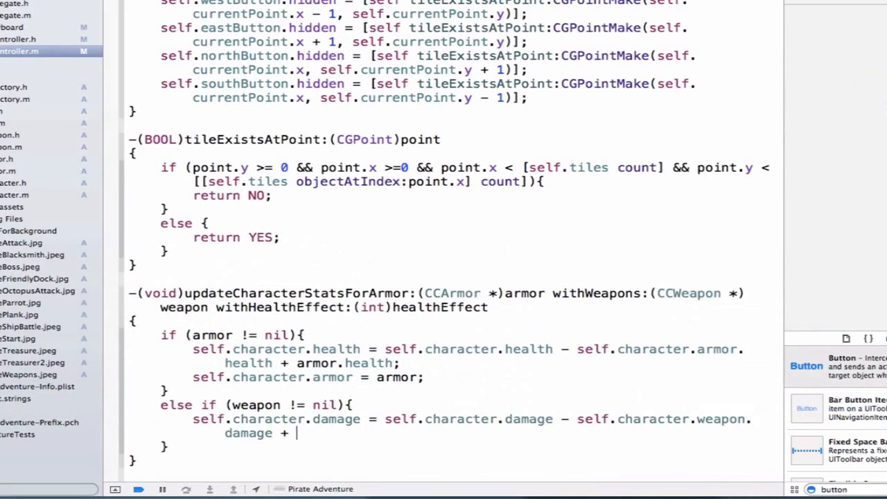
text(weapon.damage)
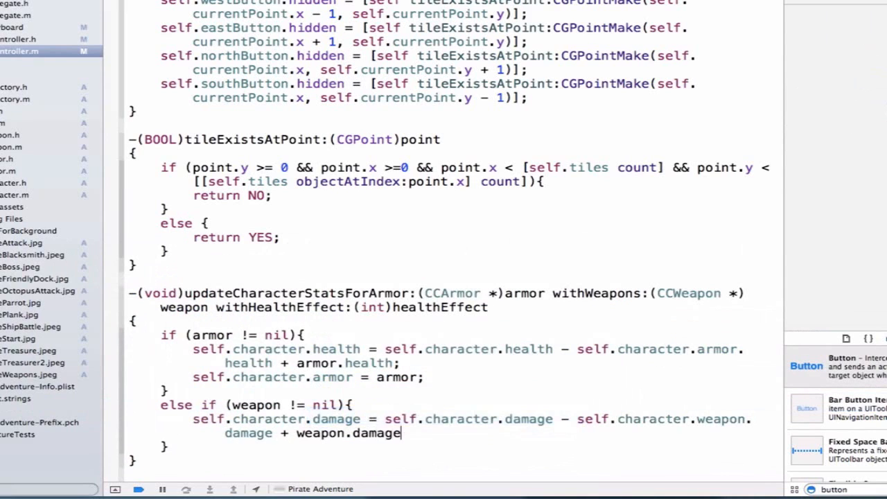
text(;)
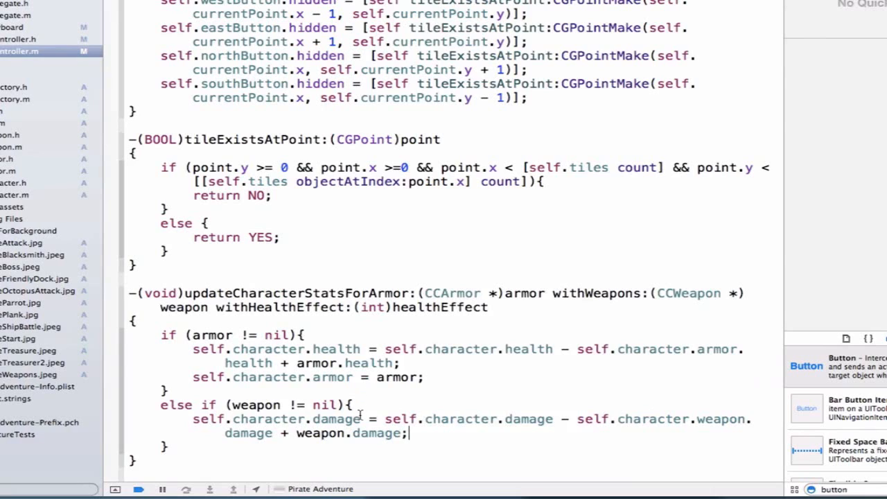
- Assign the weapon to self.character.weapon and close the weapon branch
double_click(271, 419)
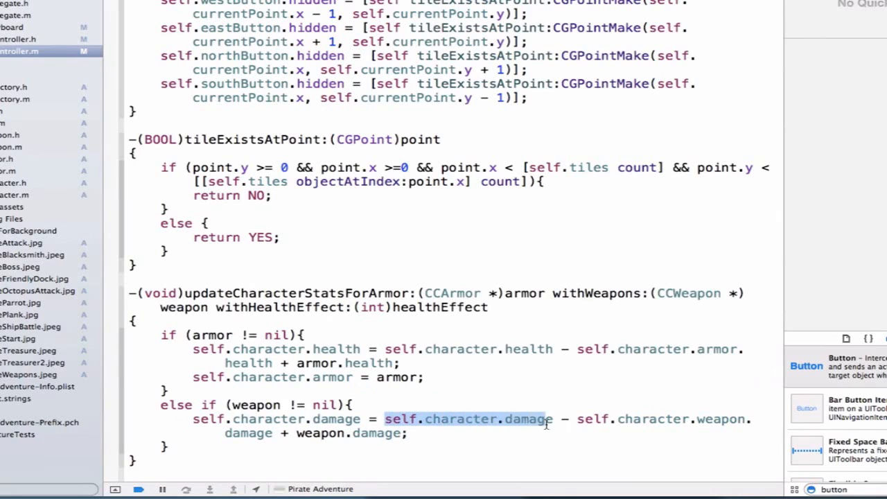
click(556, 420)
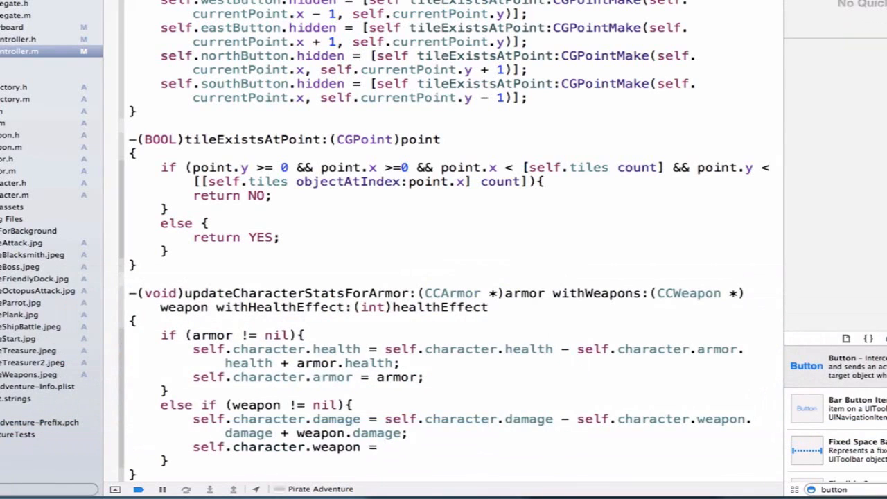
text(weapon;)
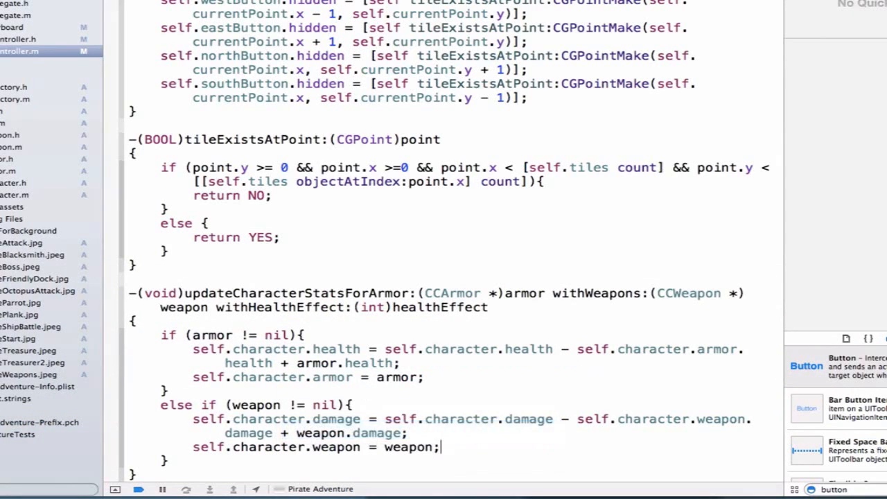
scroll(down, 3)
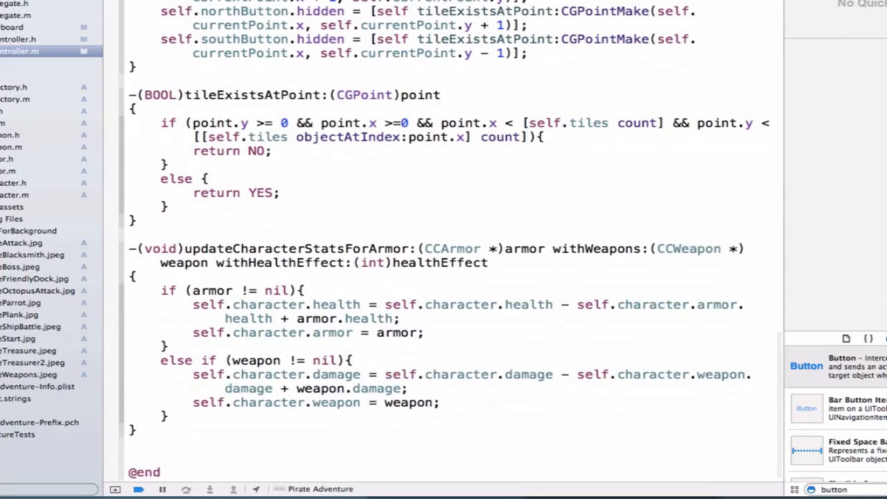
click(428, 436)
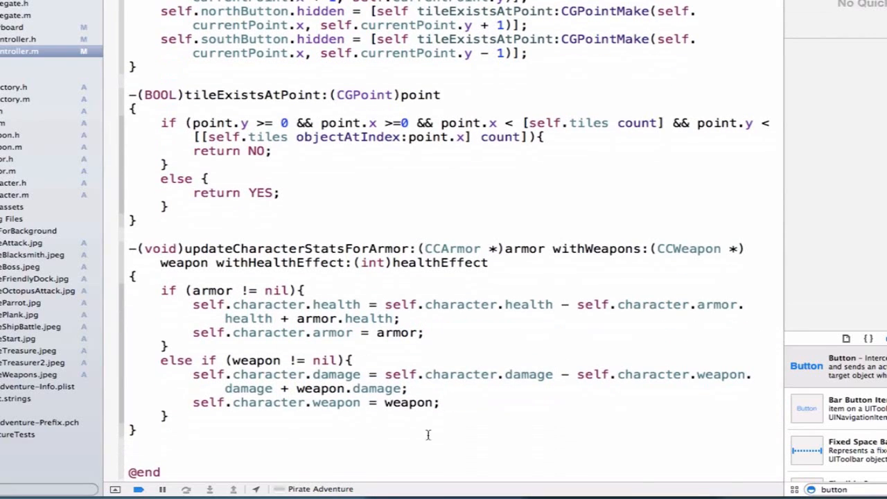
- Add else if (healthEffect != 0) adding healthEffect to self.character.health, then start an else
text(else if ()
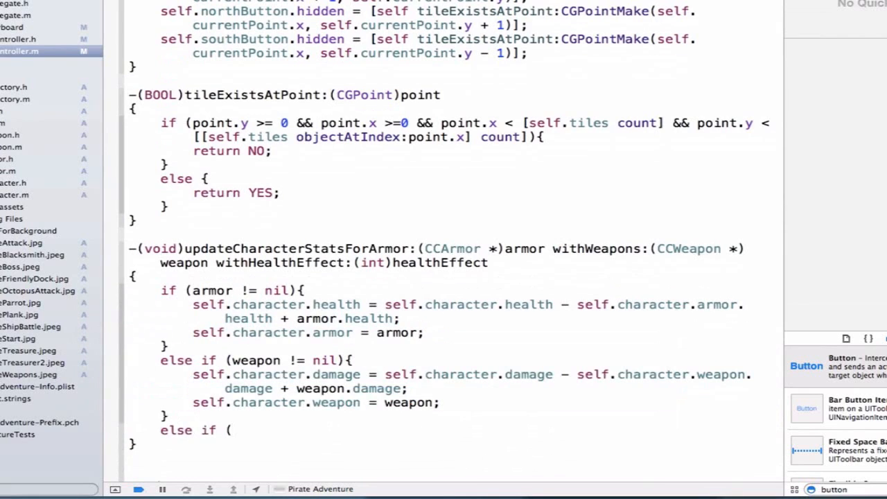
text(healthEffect))
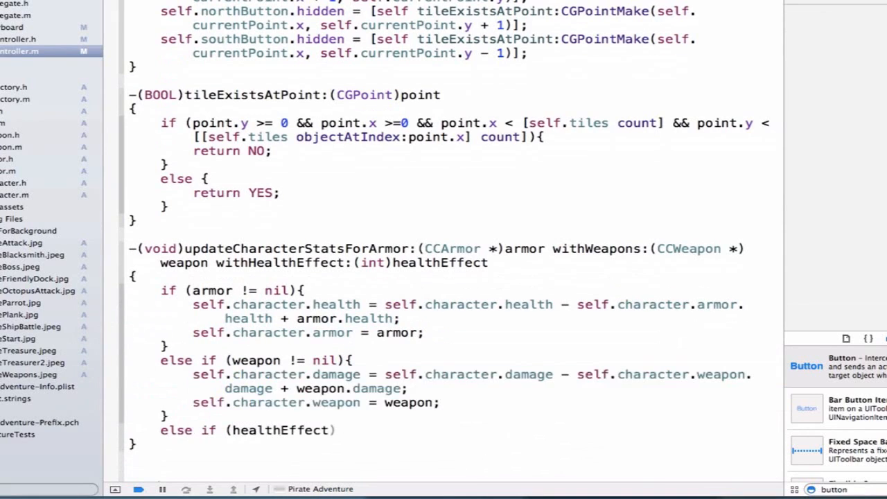
text(!= 0)
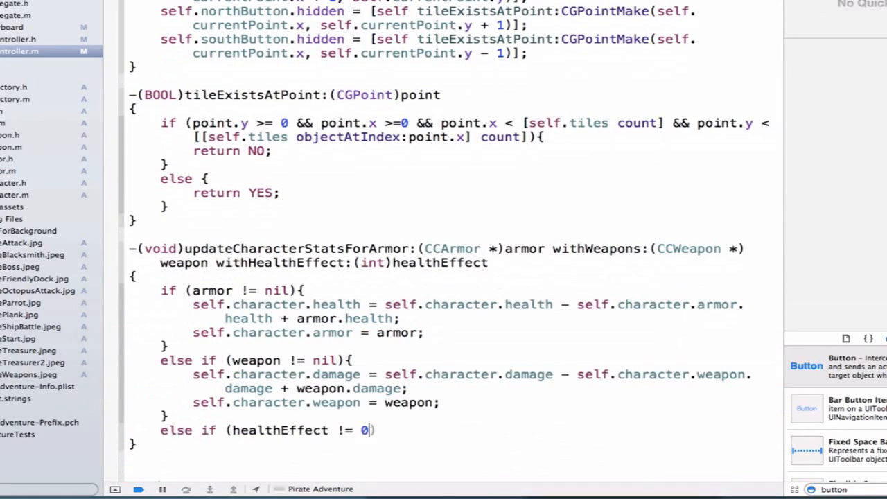
text({)
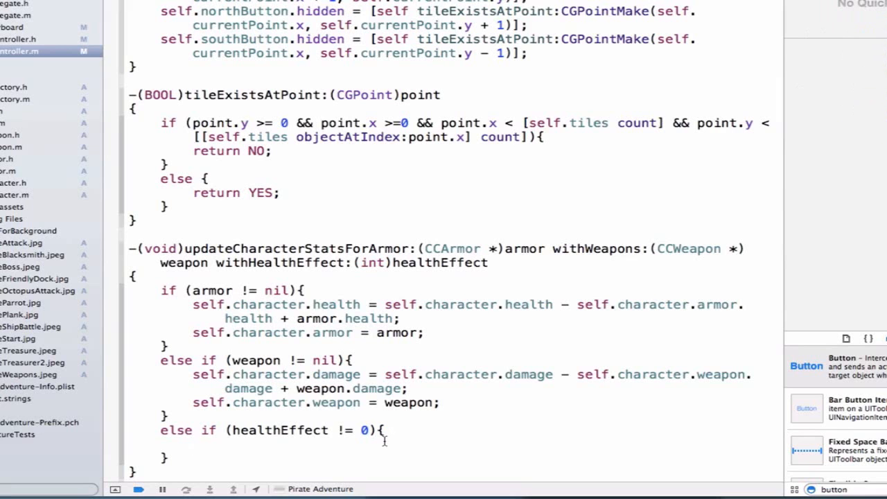
text(self.character.health = self.character.health + h)
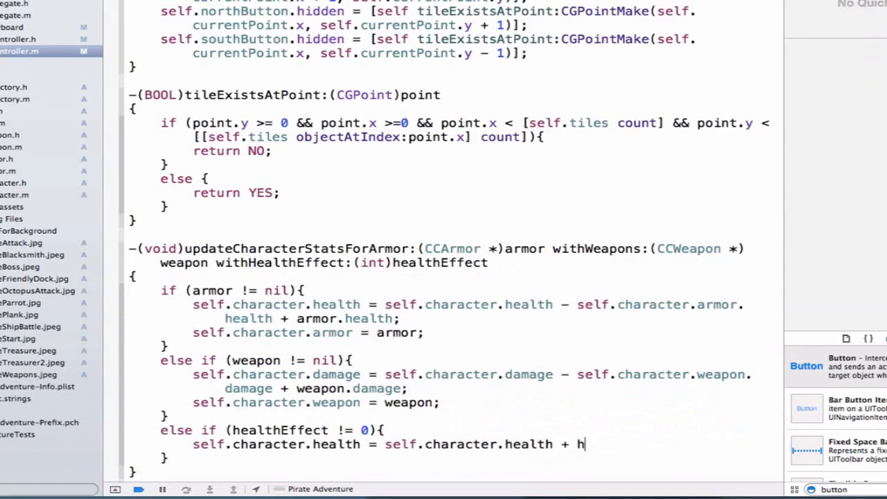
text(ealthEffect;)
text(else)
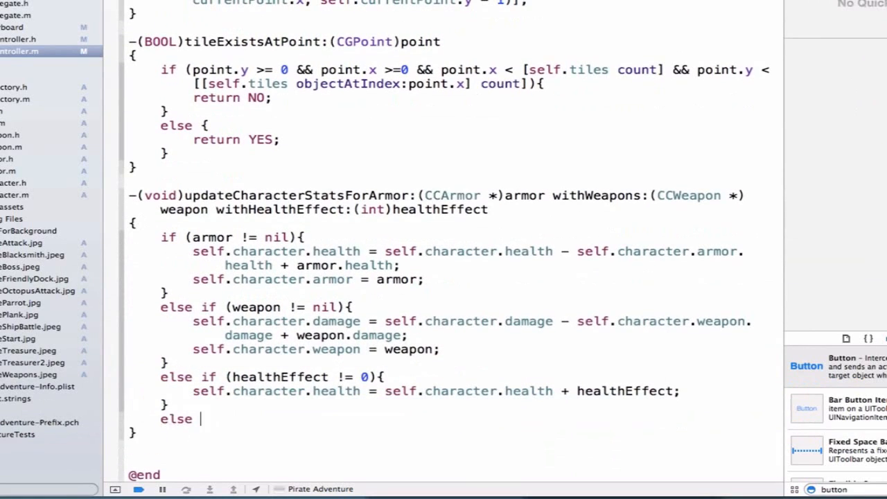
- In the else block, add self.character.armor.health to self.character.health
text({)
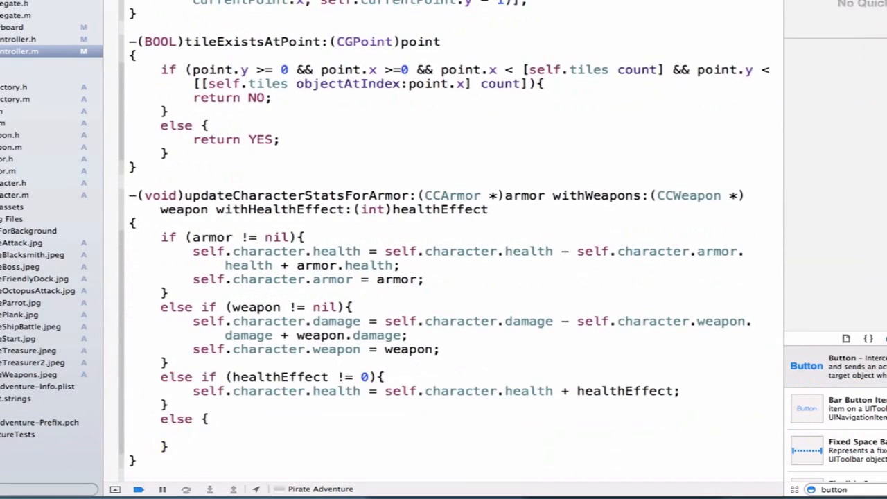
click(193, 436)
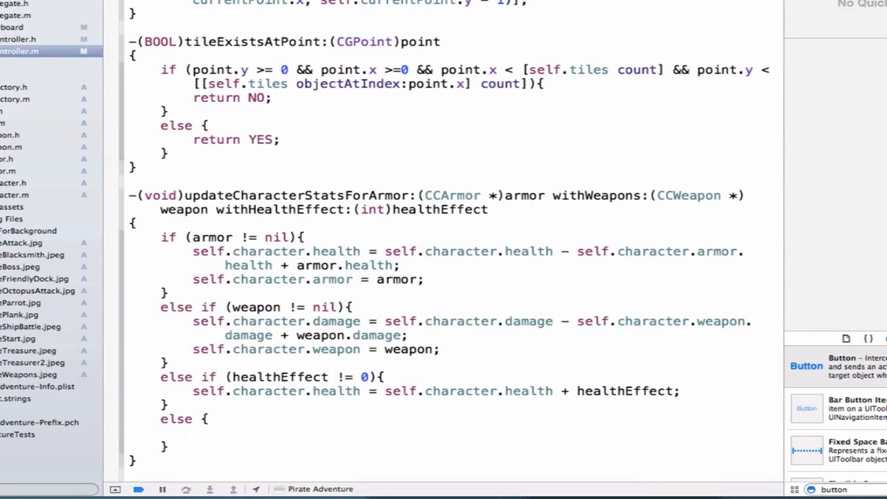
scroll(down, 3)
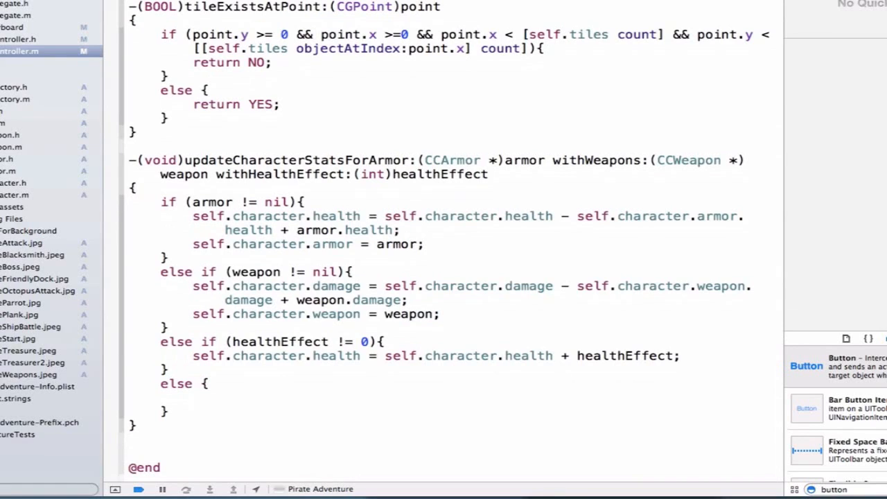
click(194, 397)
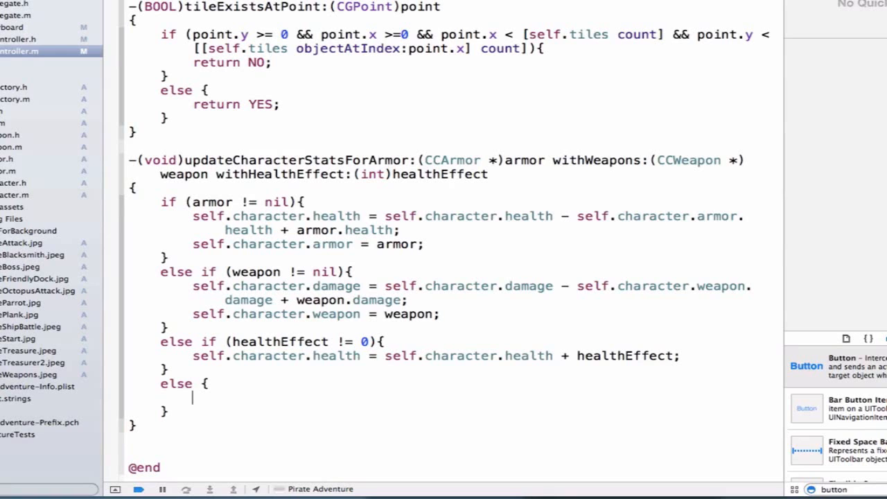
text(self)
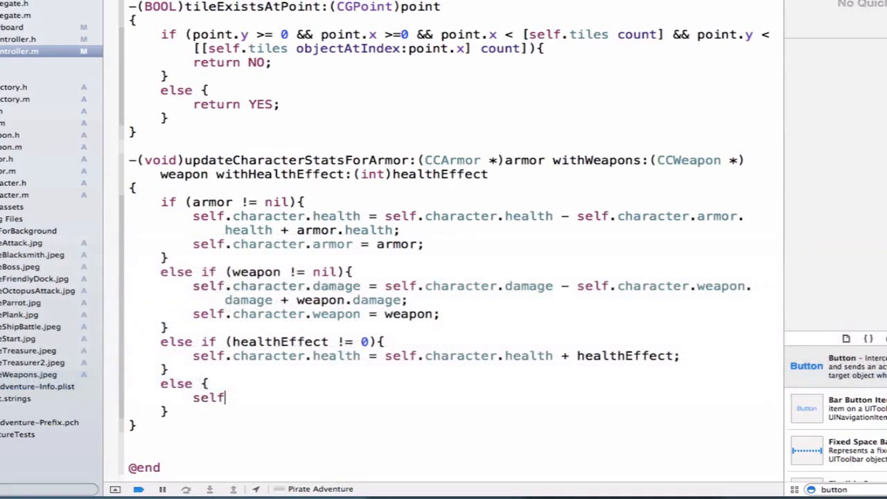
text(.character.health = self.character.health + self.chara)
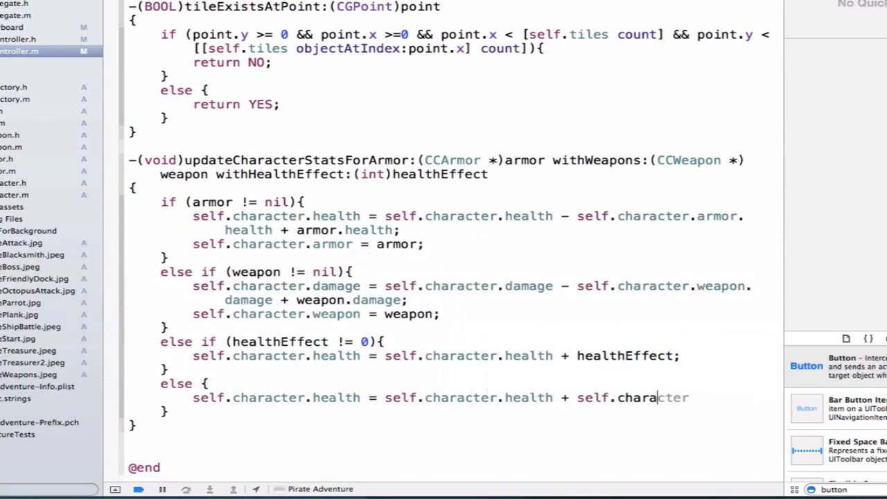
text(.armor)
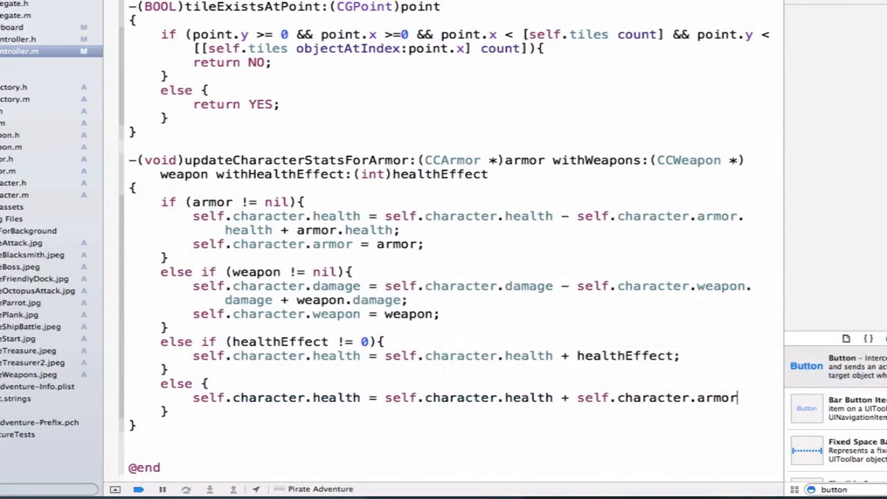
text(.health;)
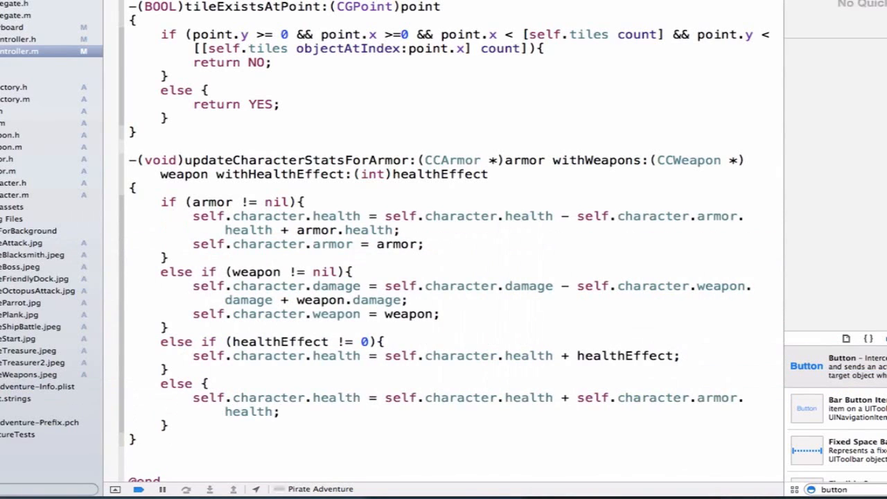
- Add self.character.weapon.damage to self.character.damage and select both else statements
text(self.character.damage)
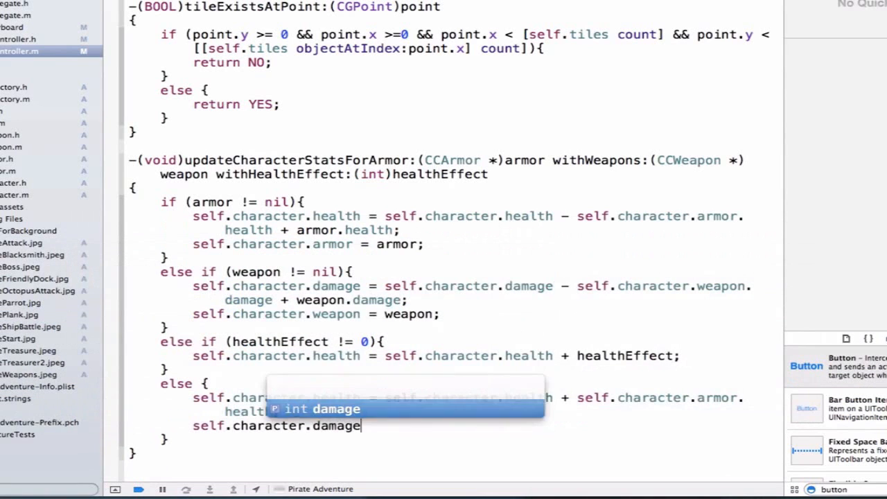
text(= self.character.damage +)
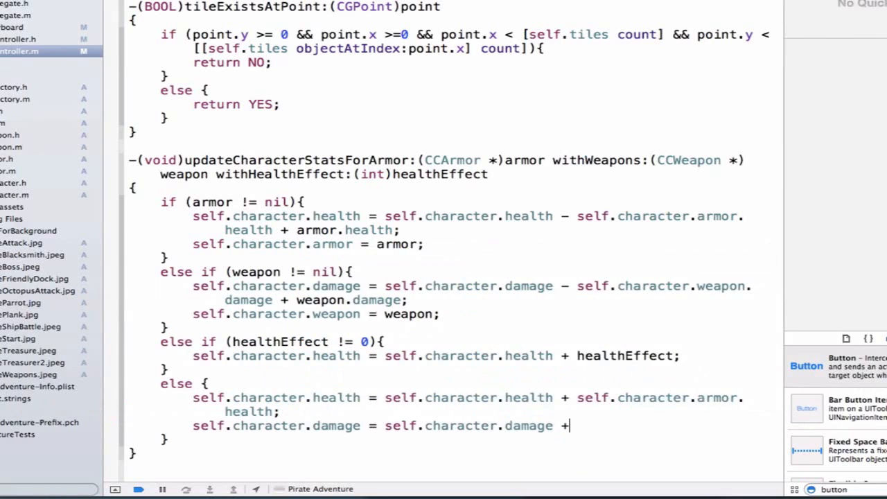
text(self.character.weapon.damage;)
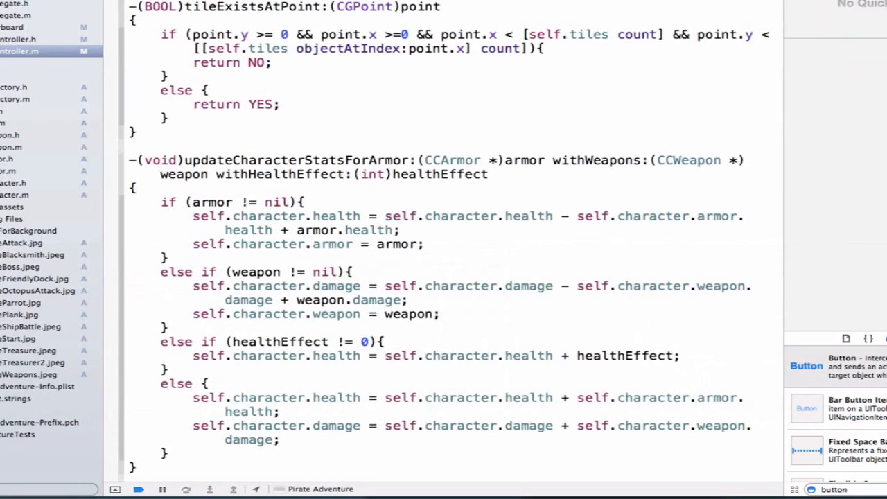
drag(192, 397, 279, 440)
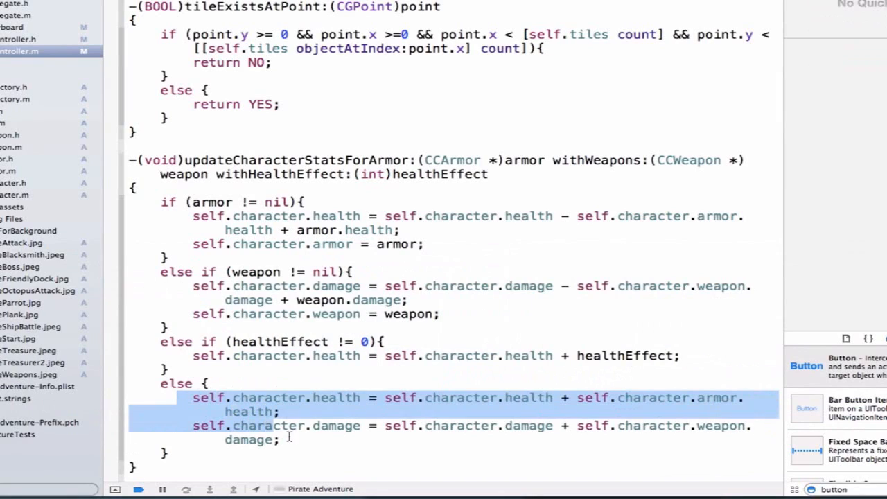